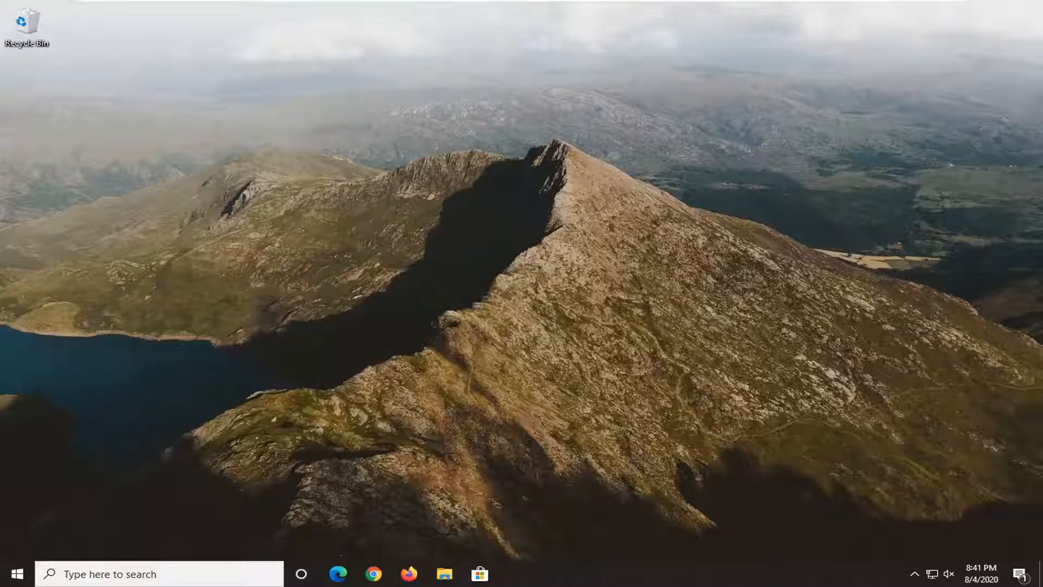
mouse_move(968, 259)
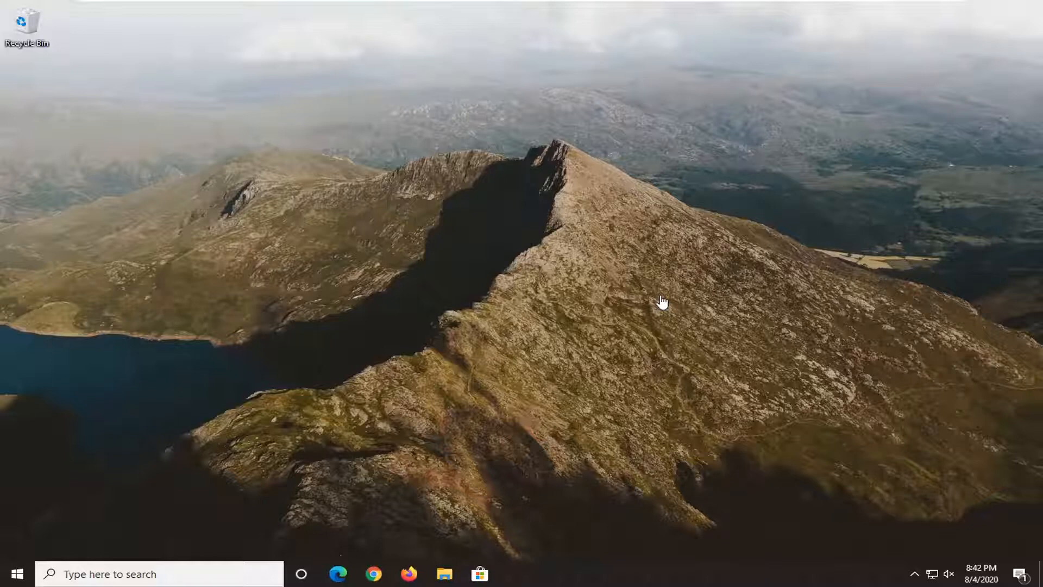
mouse_move(657, 312)
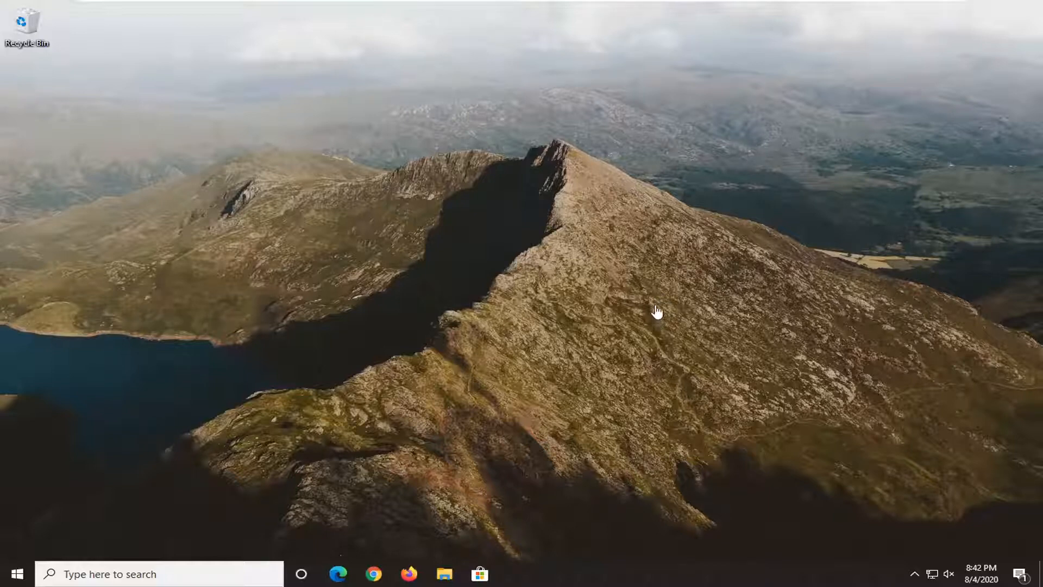
mouse_move(478, 333)
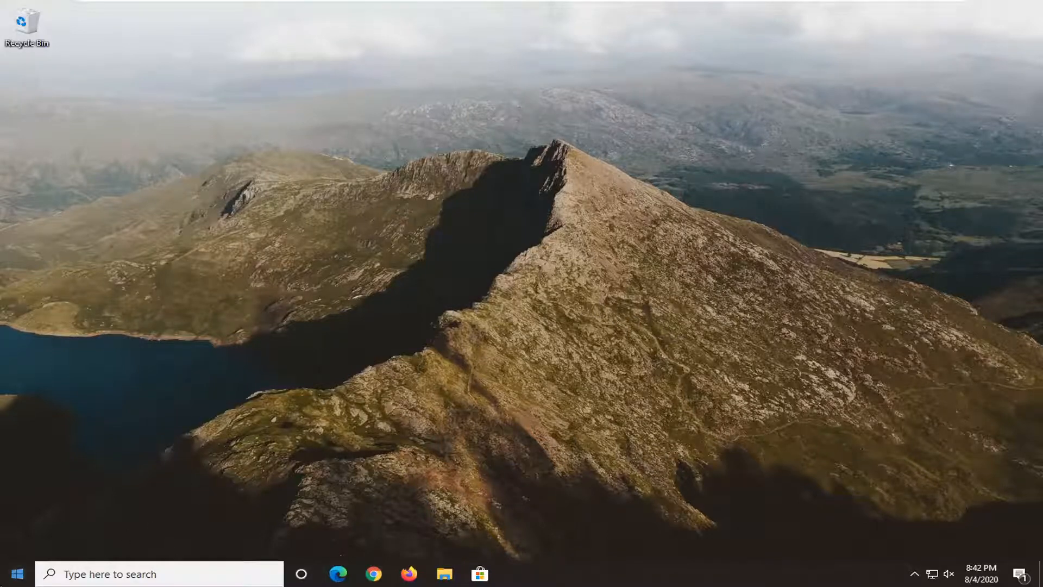
- Search Start for 'chrome' and go to the Google Chrome shortcut's file location
left_click(12, 574)
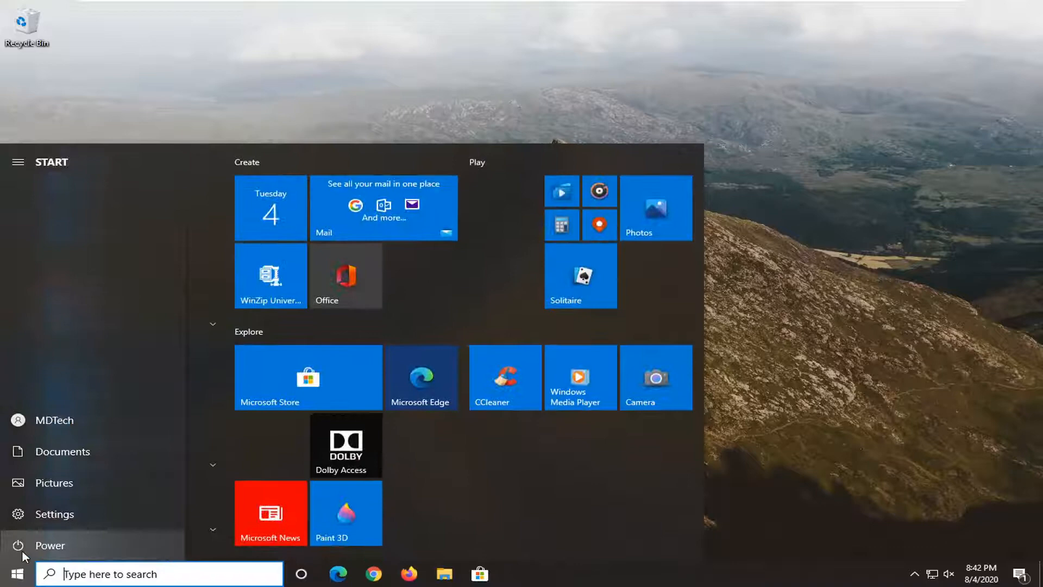
type("chrome")
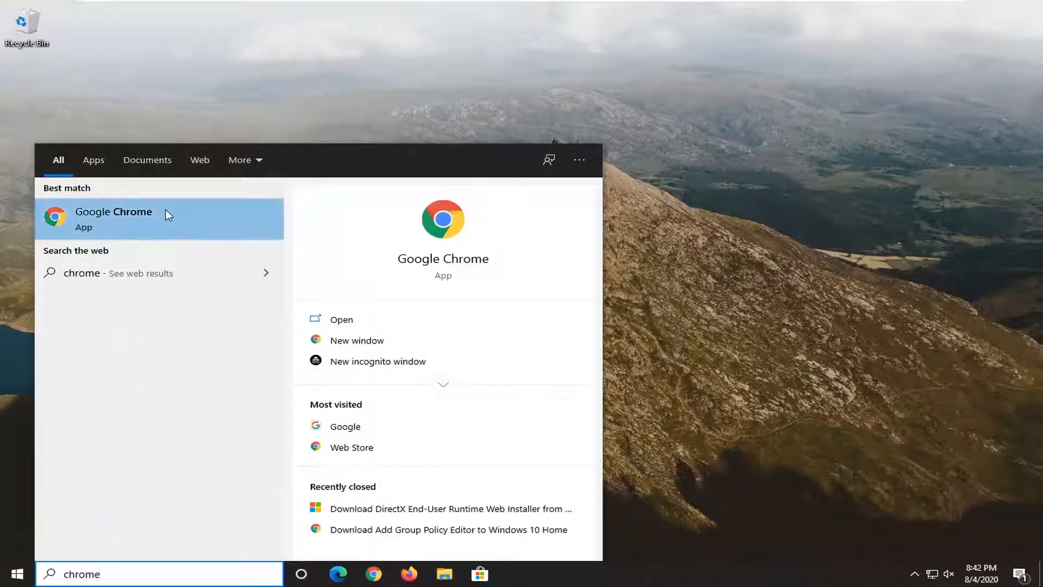
right_click(113, 219)
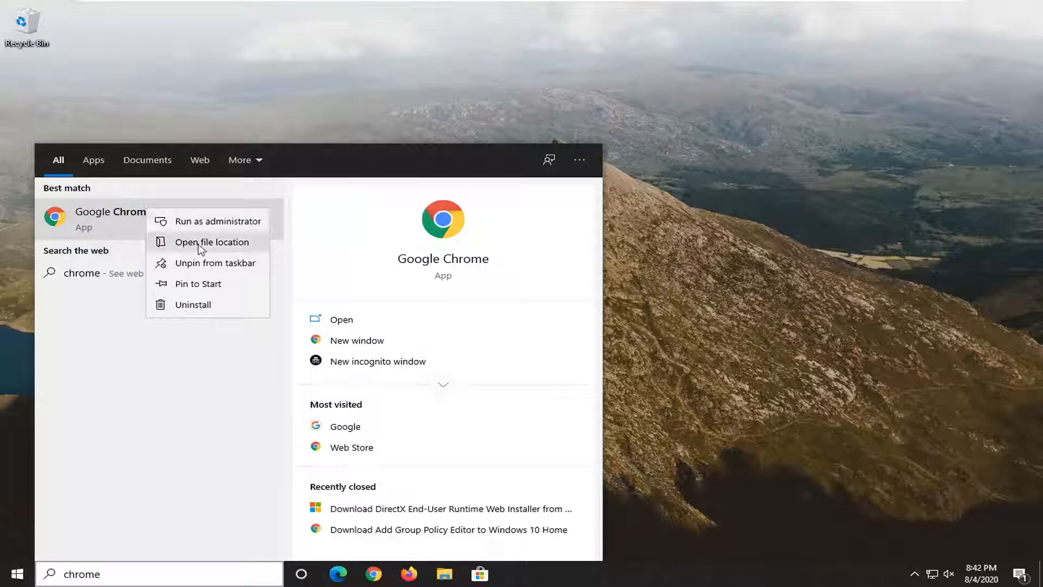
left_click(212, 242)
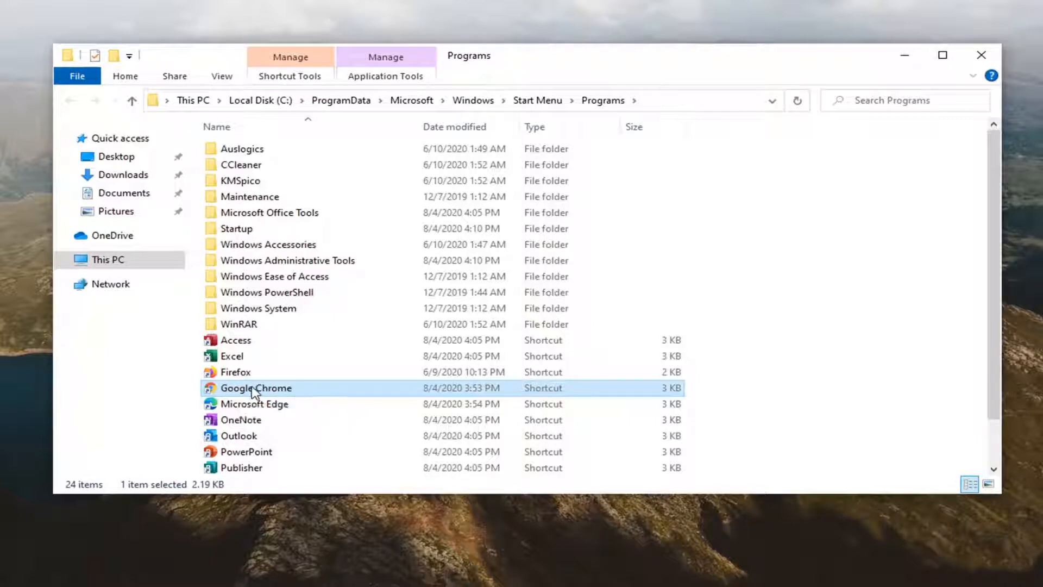
- Follow the shortcut to the Application folder and rename chrome to 'chrome.' with a trailing dot
right_click(255, 388)
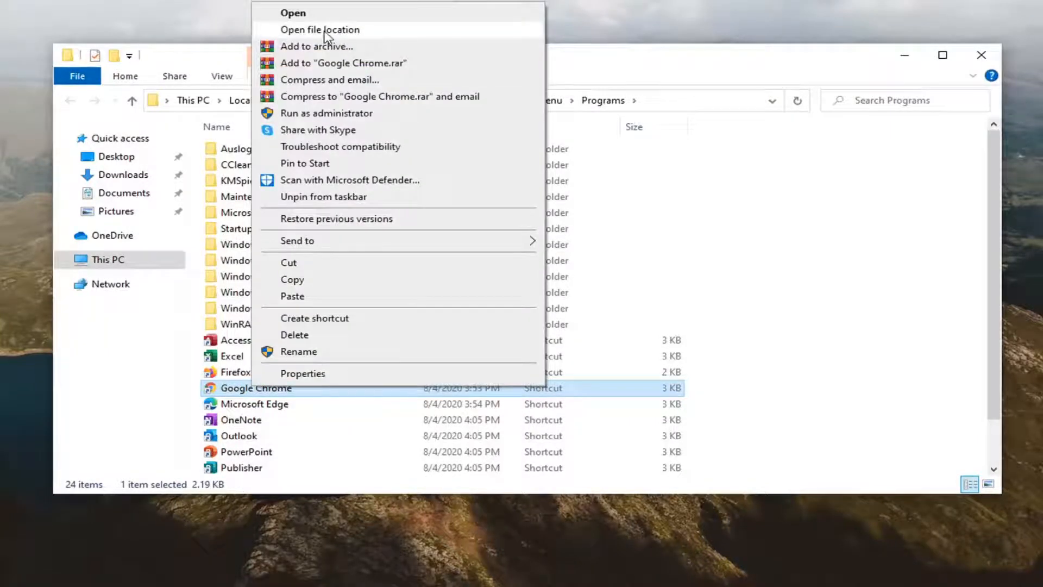
left_click(319, 29)
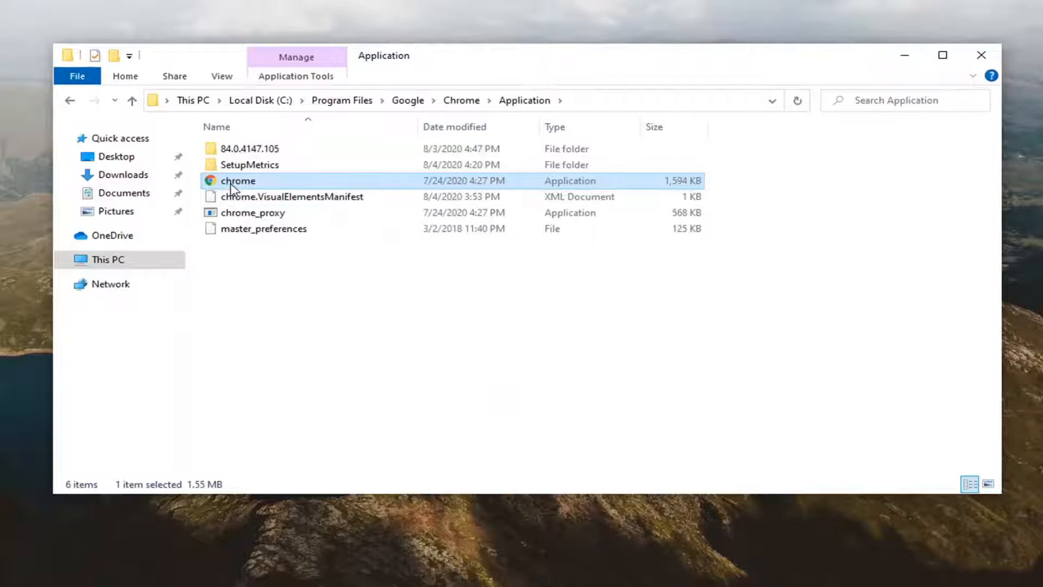
mouse_move(238, 182)
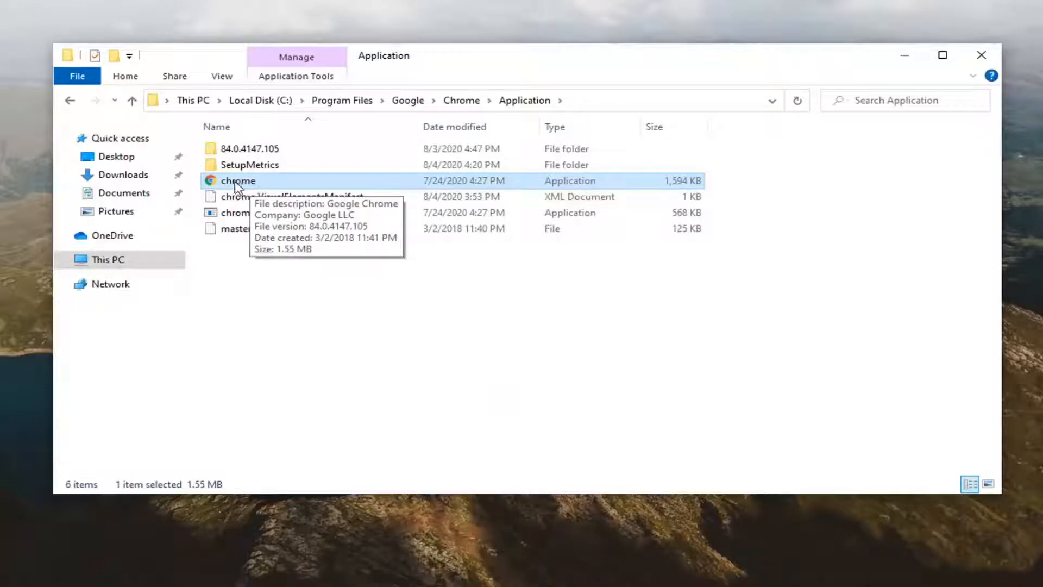
right_click(237, 181)
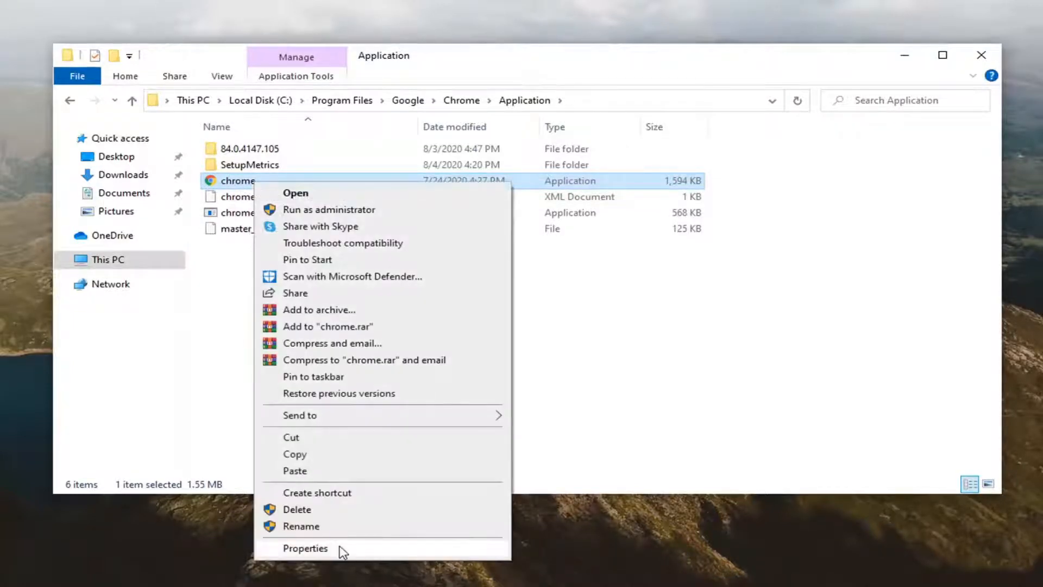
left_click(301, 526)
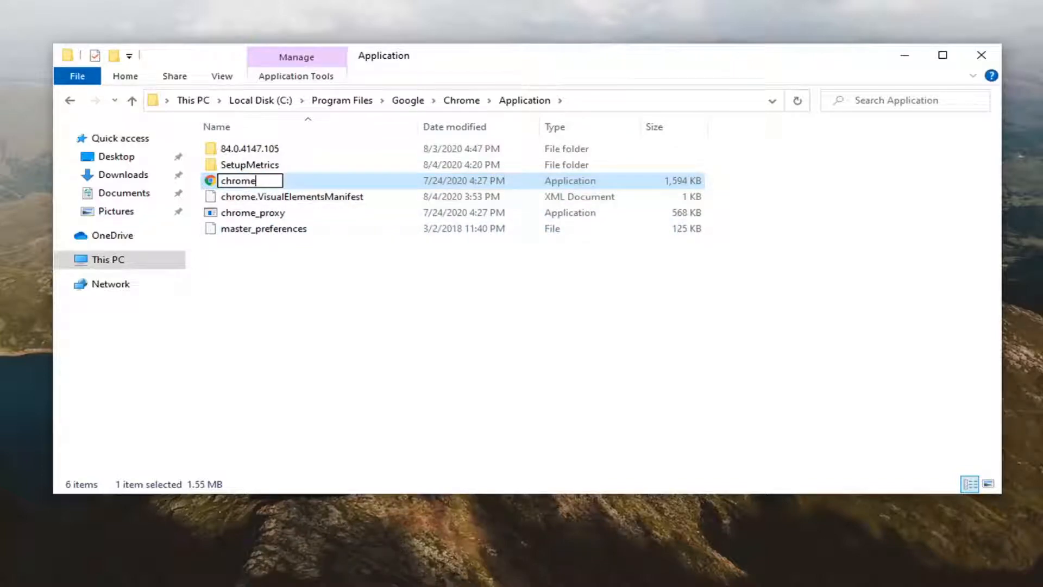
type(".")
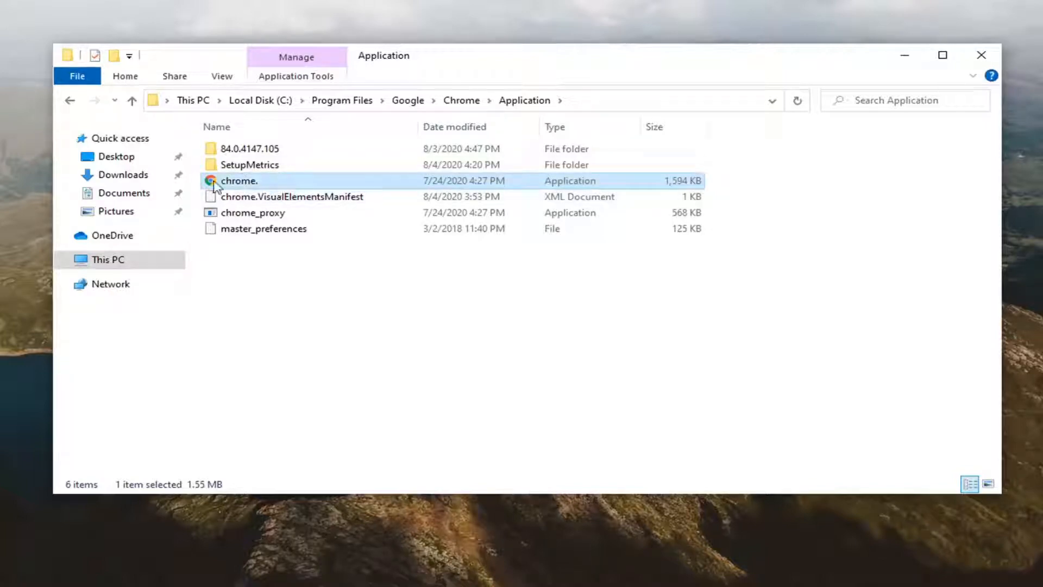
- Create a shortcut to the renamed chrome. file, placed on the desktop
right_click(238, 181)
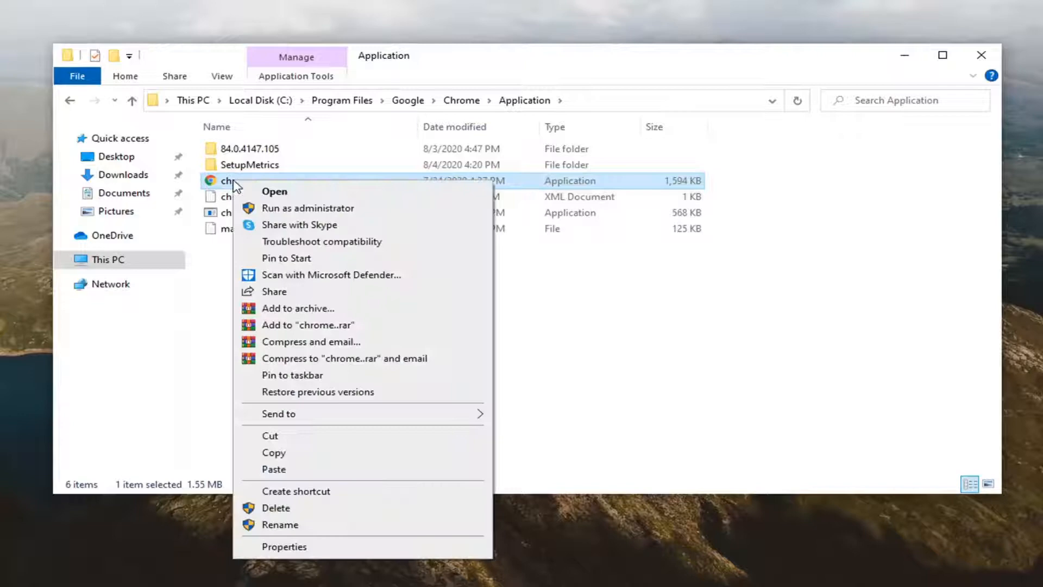
mouse_move(300, 224)
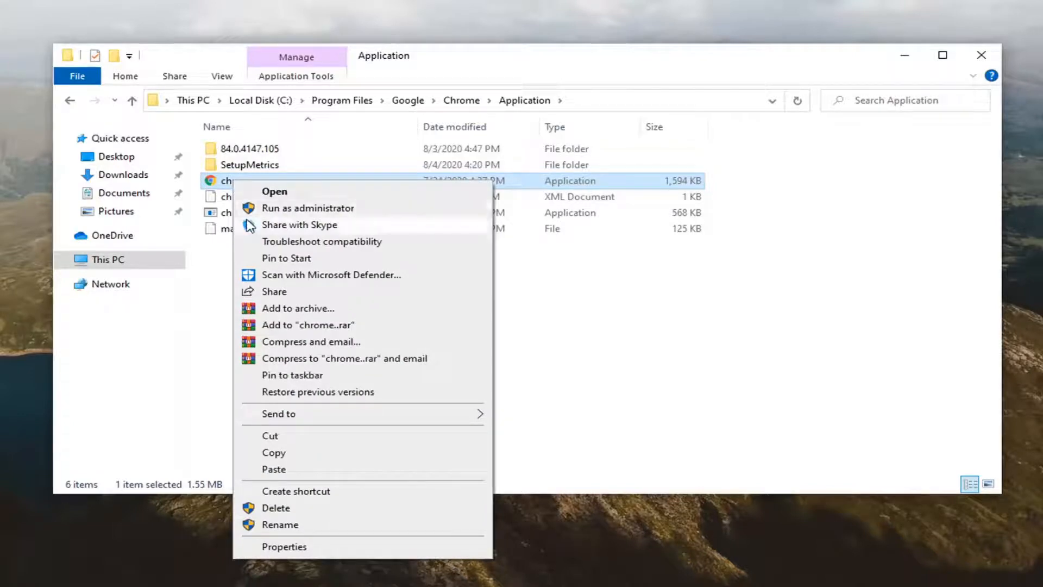
mouse_move(316, 462)
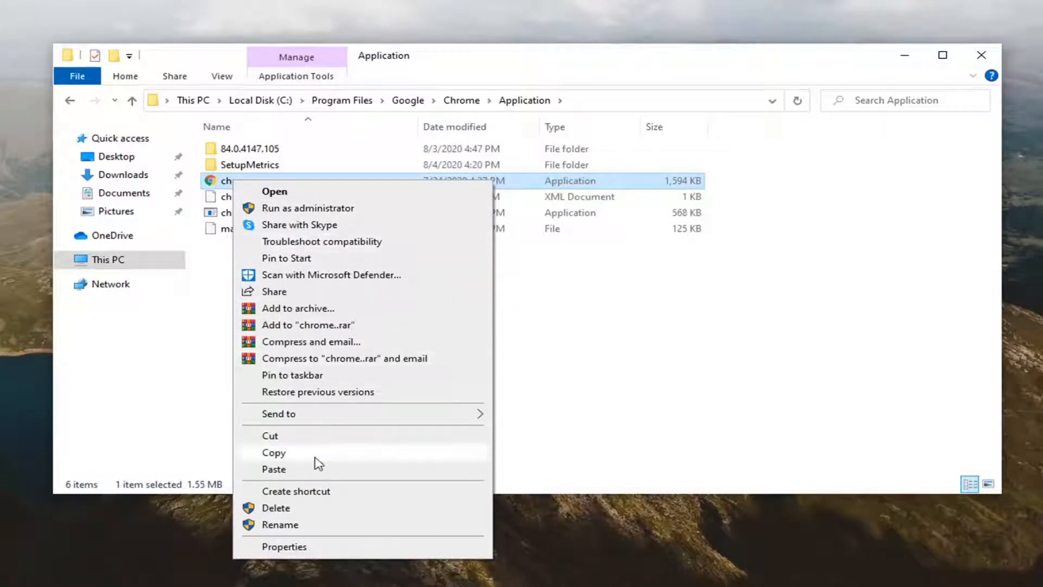
left_click(296, 492)
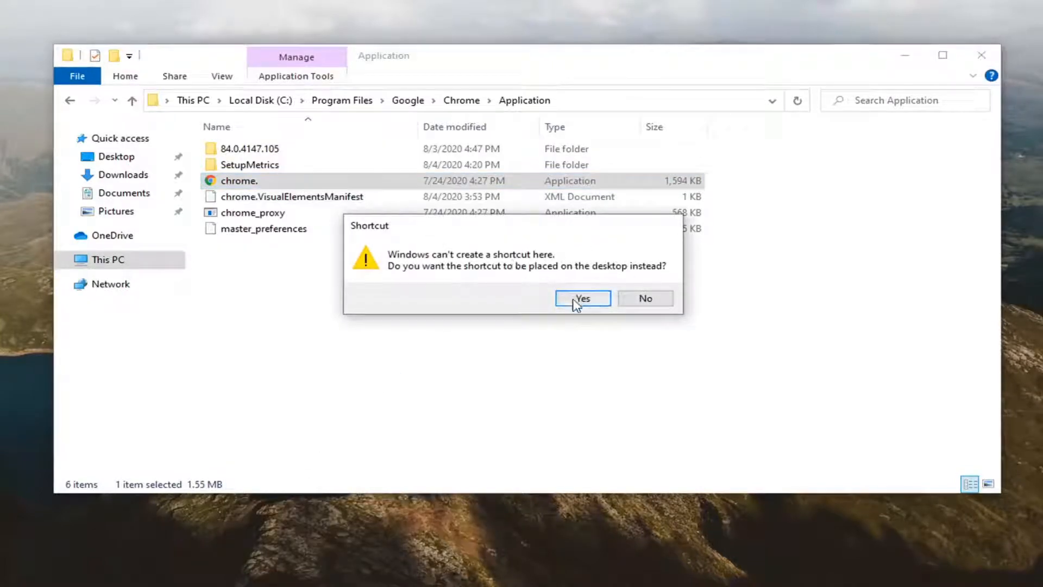
left_click(582, 298)
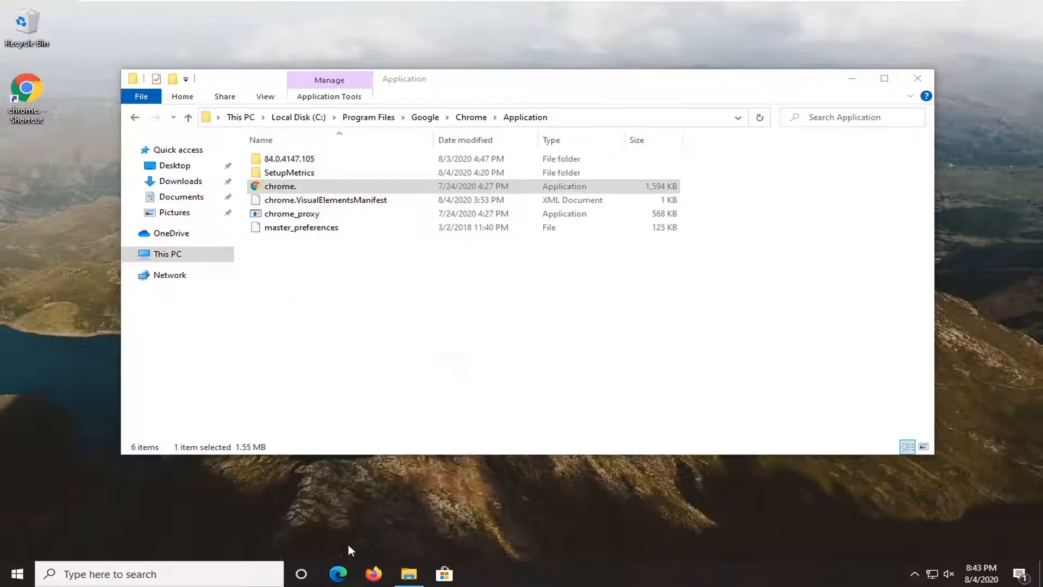
- Select the chrome. file and bring up its actions to pin it to the taskbar
left_click(281, 186)
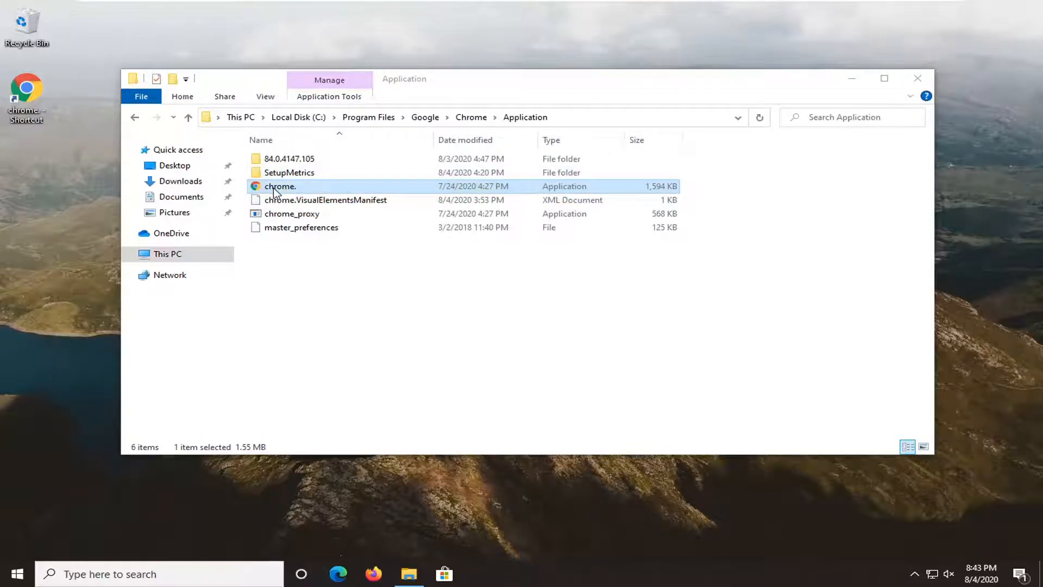
right_click(280, 186)
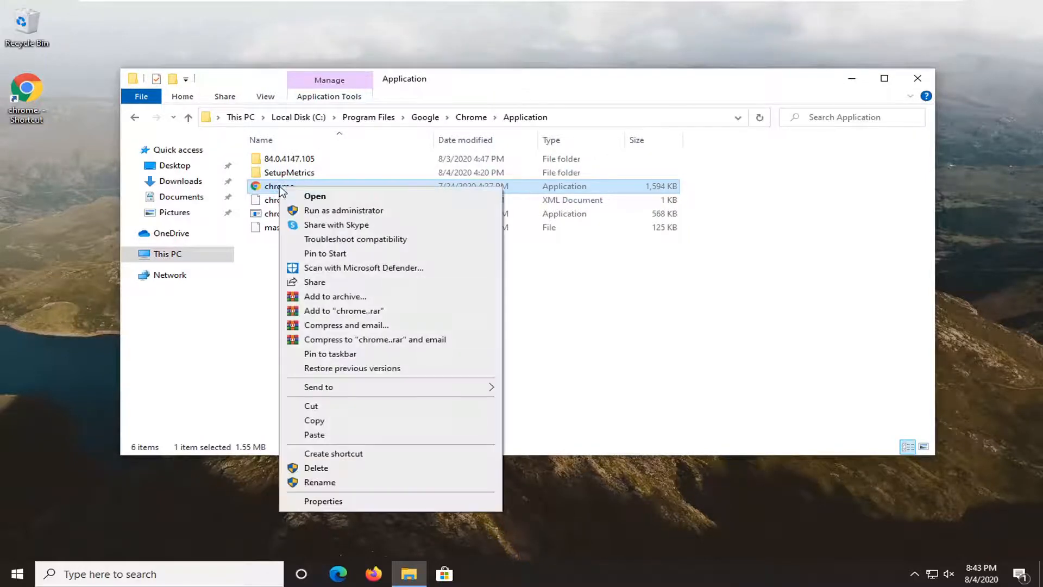
mouse_move(317, 250)
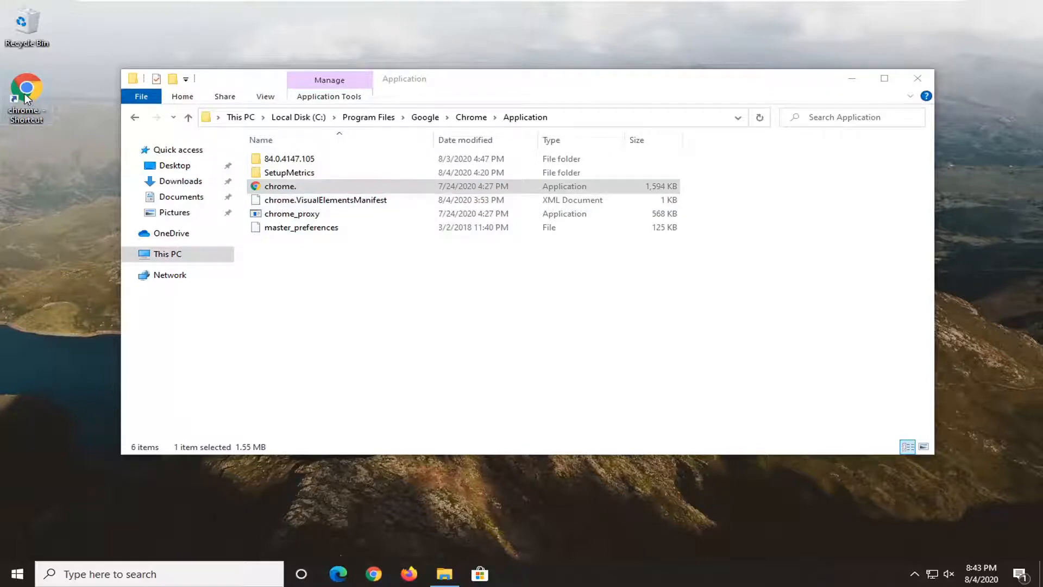
mouse_move(26, 90)
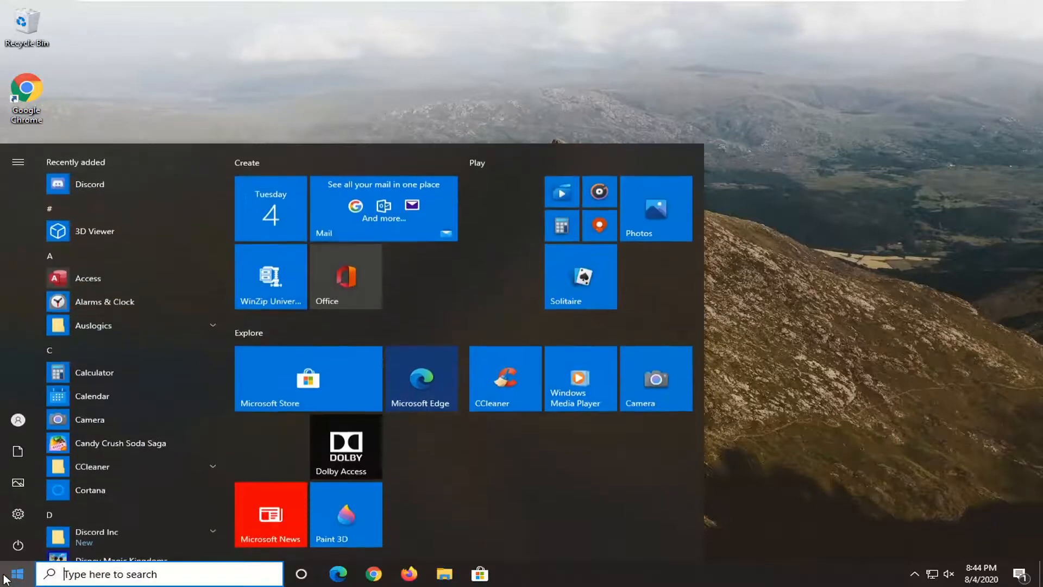
- Search Start for 'chrome' to check the result, then restore and close the Explorer window
type("chrome")
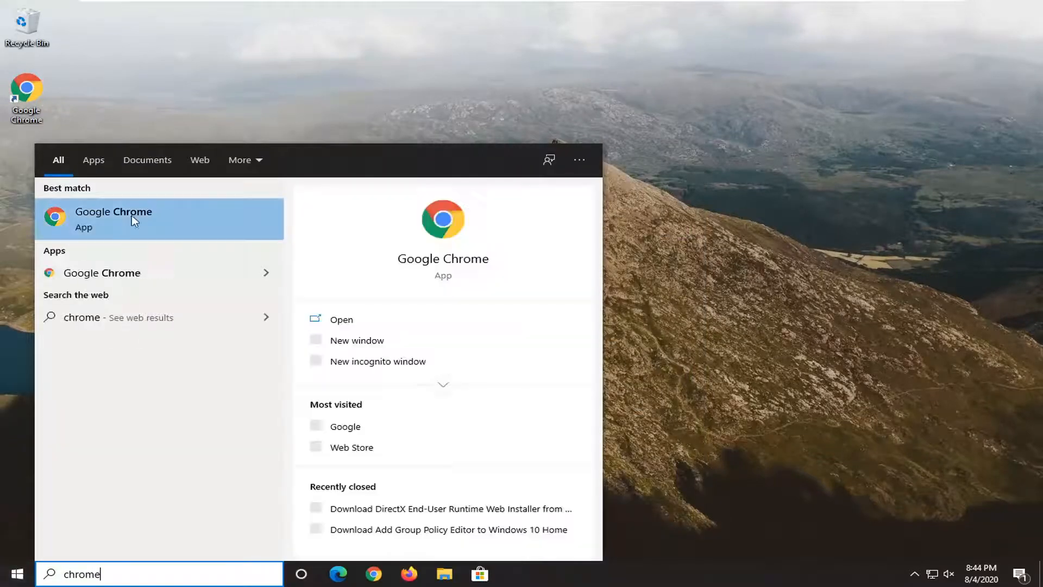
right_click(113, 218)
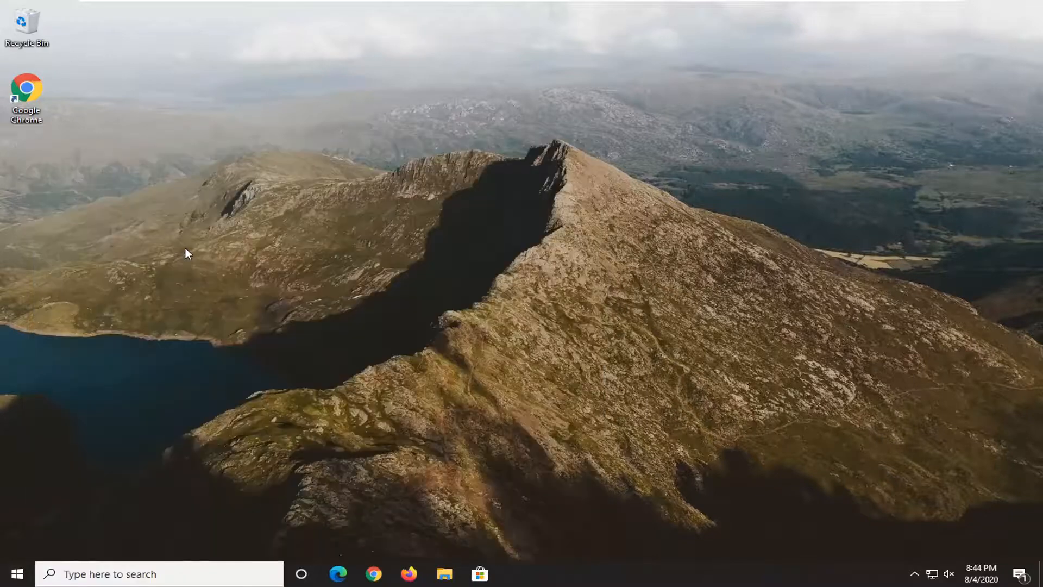
left_click(443, 573)
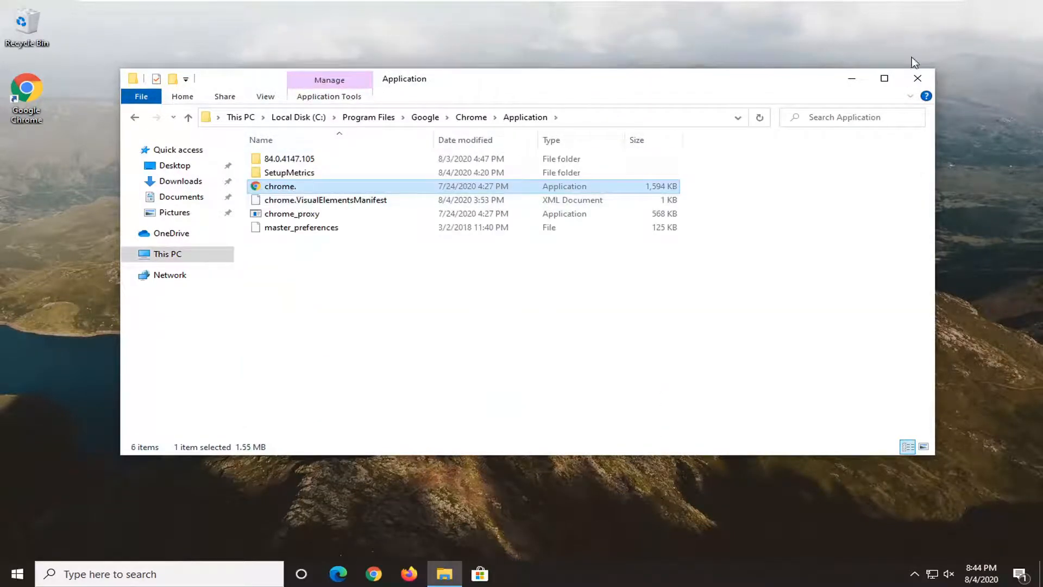
left_click(917, 79)
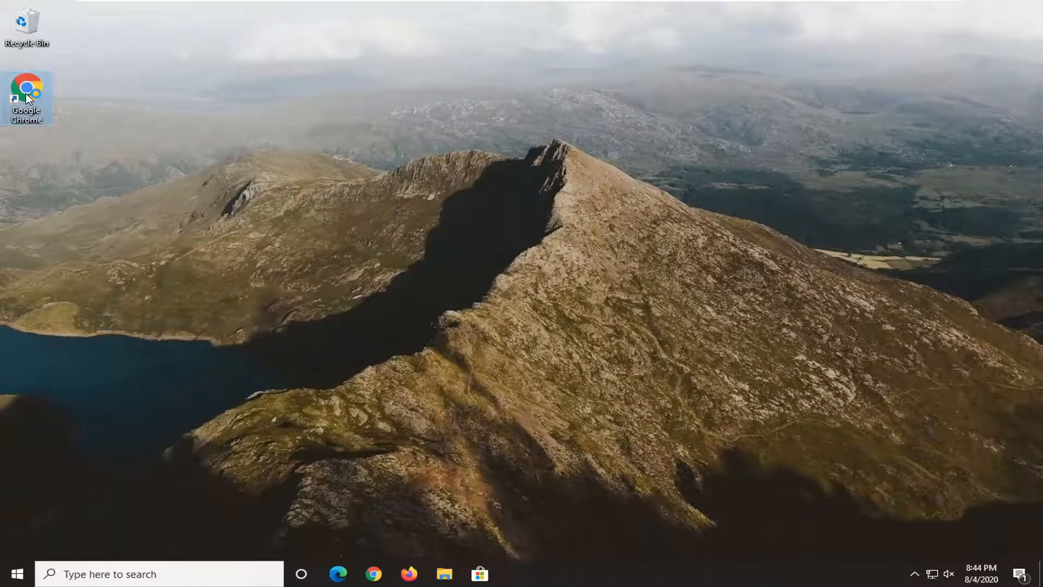
- Launch Chrome from the desktop shortcut, unpin the old taskbar icon and pin the running Chrome
double_click(27, 90)
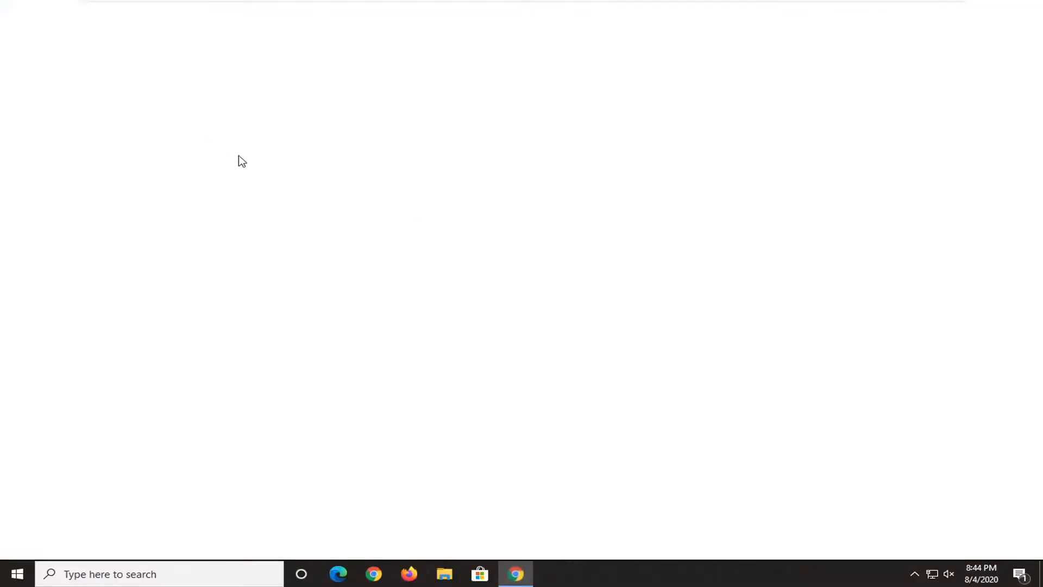
left_click(515, 574)
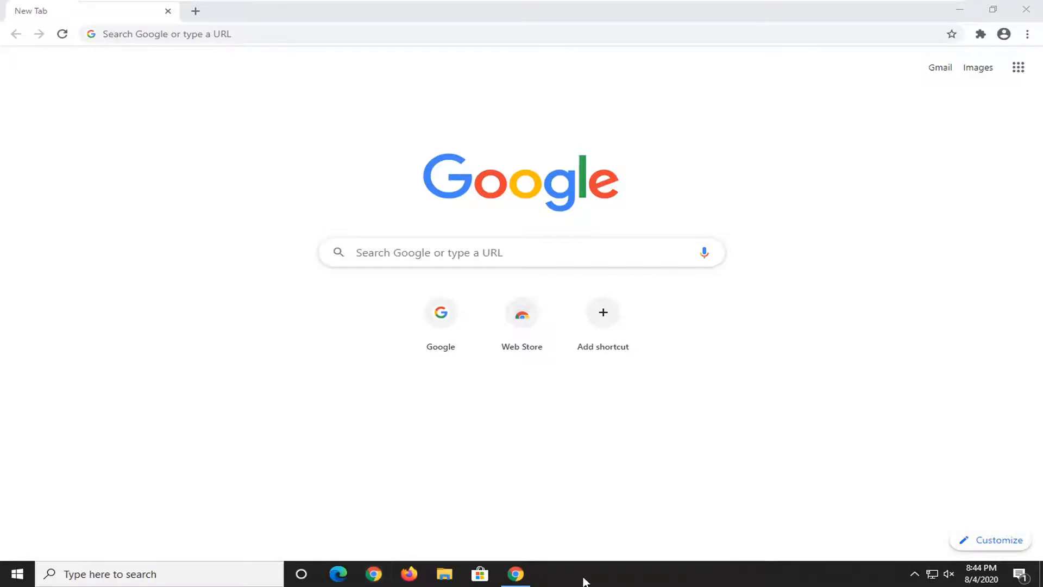
right_click(372, 574)
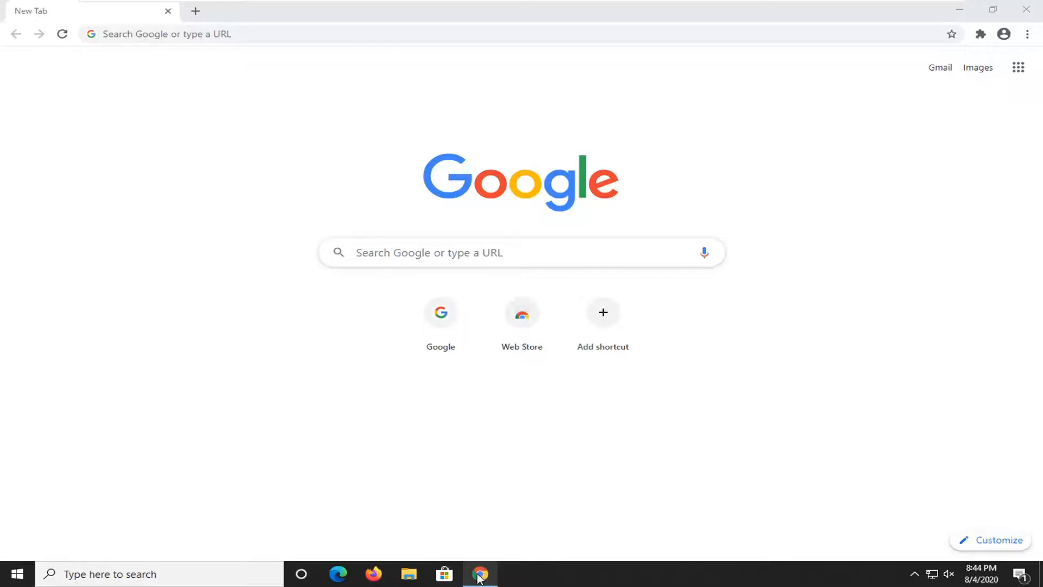
right_click(479, 574)
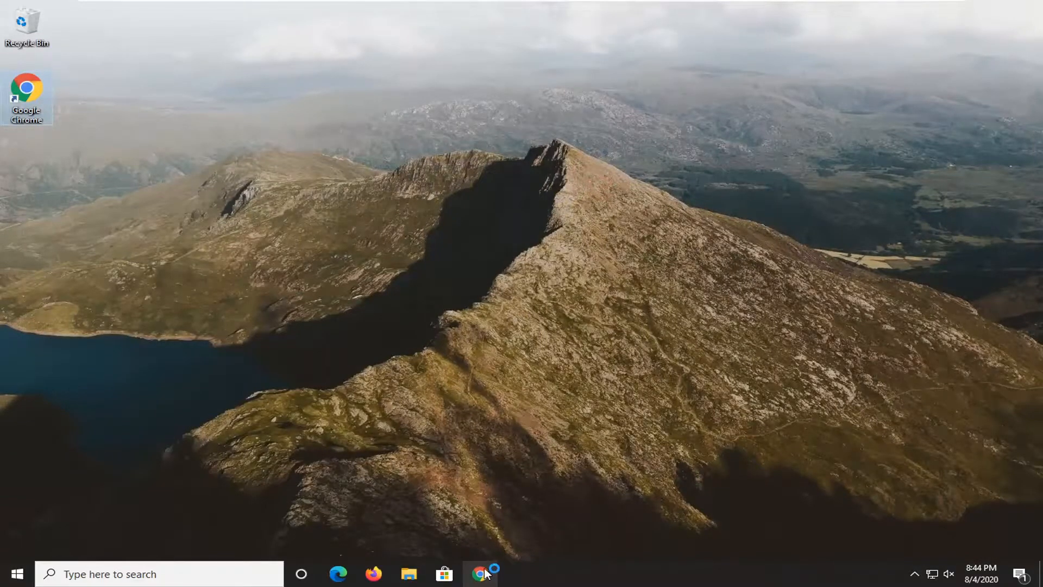
- Launch Chrome from its new taskbar pin and close it again
left_click(481, 574)
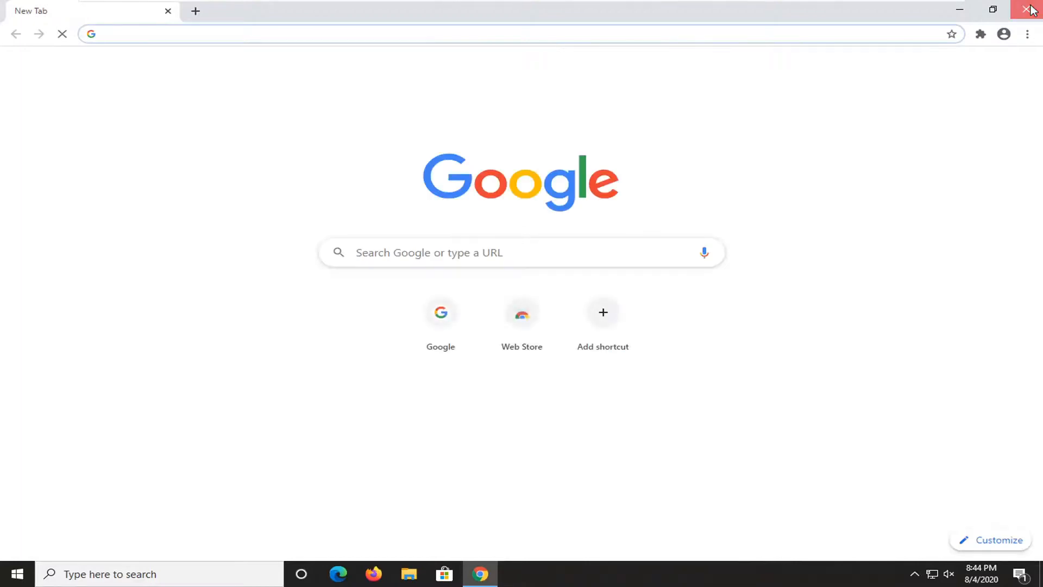
left_click(1030, 10)
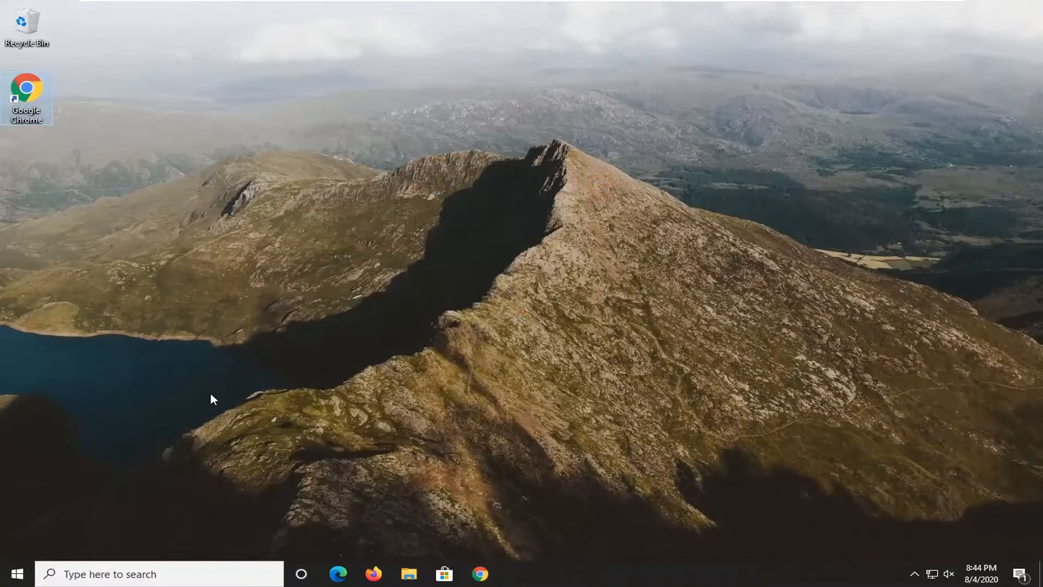